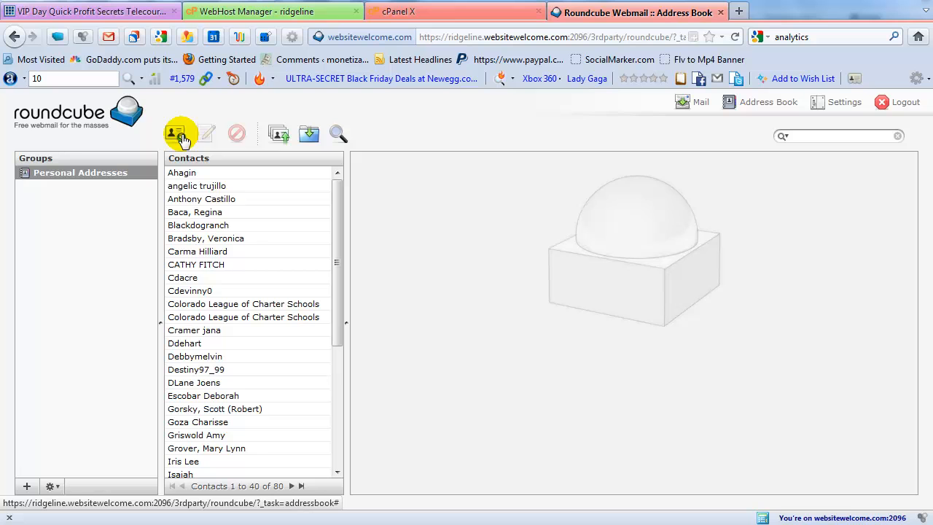
{"action": "mouse_move", "coordinate": [178, 134]}
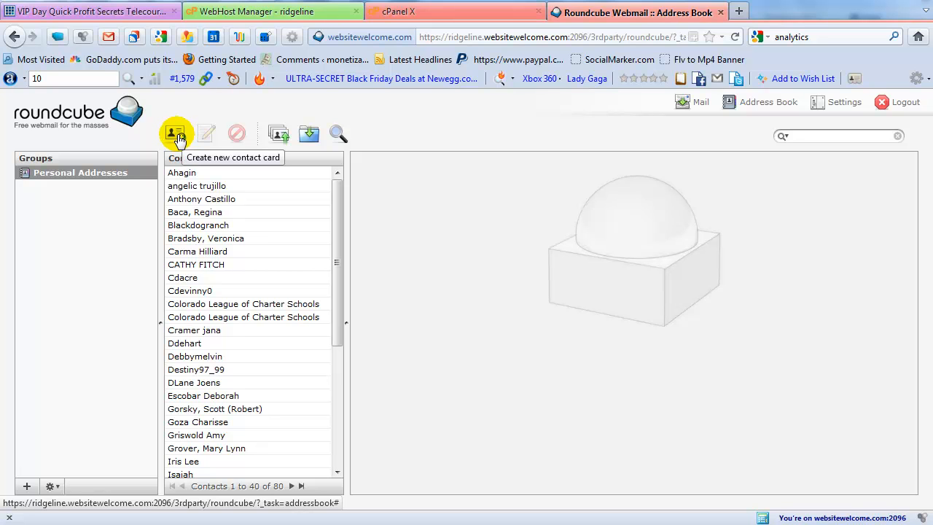
{"action": "left_click", "coordinate": [176, 134]}
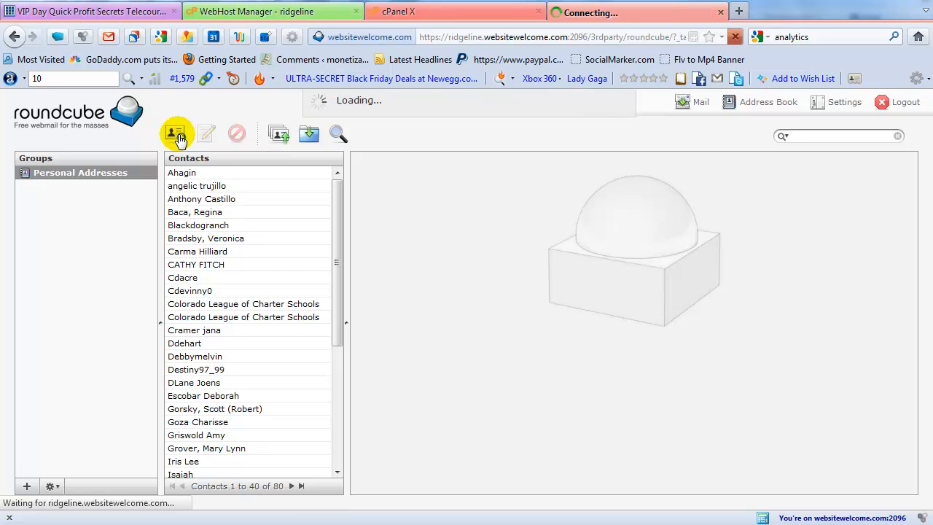
{"action": "left_click", "coordinate": [279, 134]}
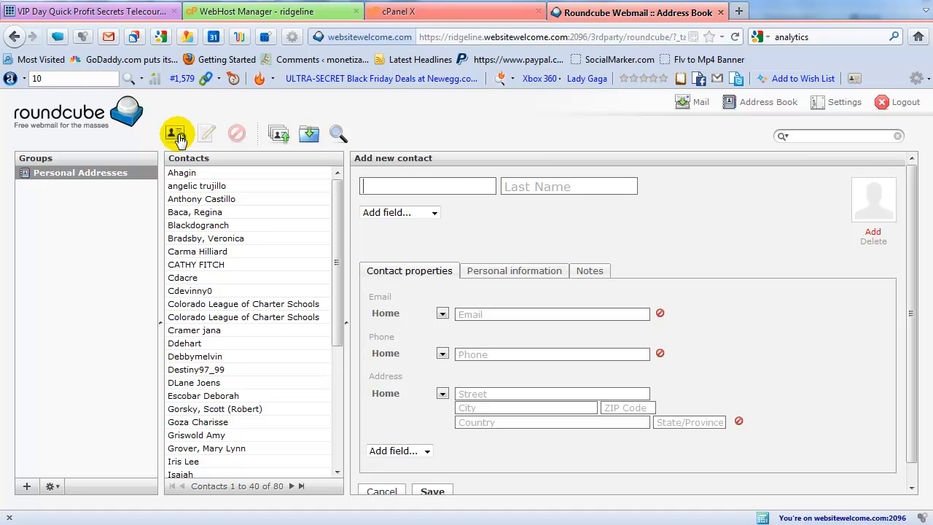
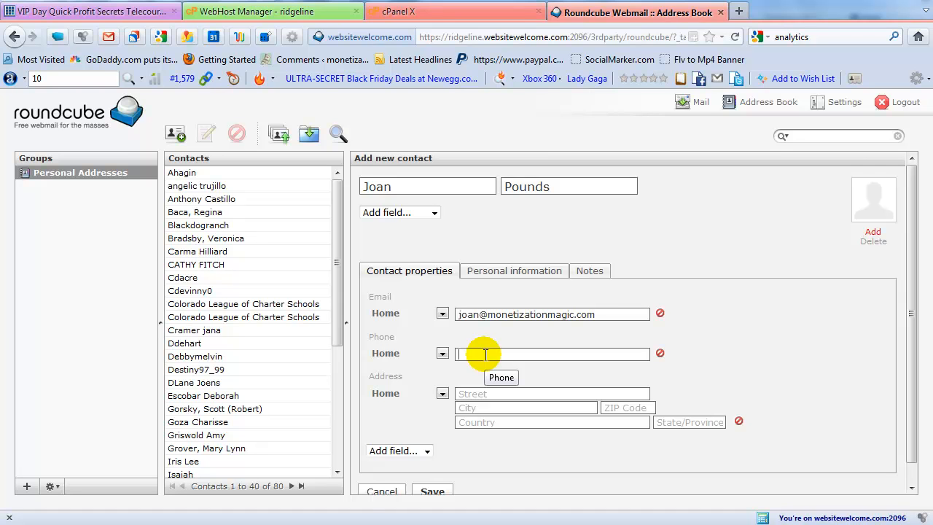
{"action": "mouse_move", "coordinate": [496, 408]}
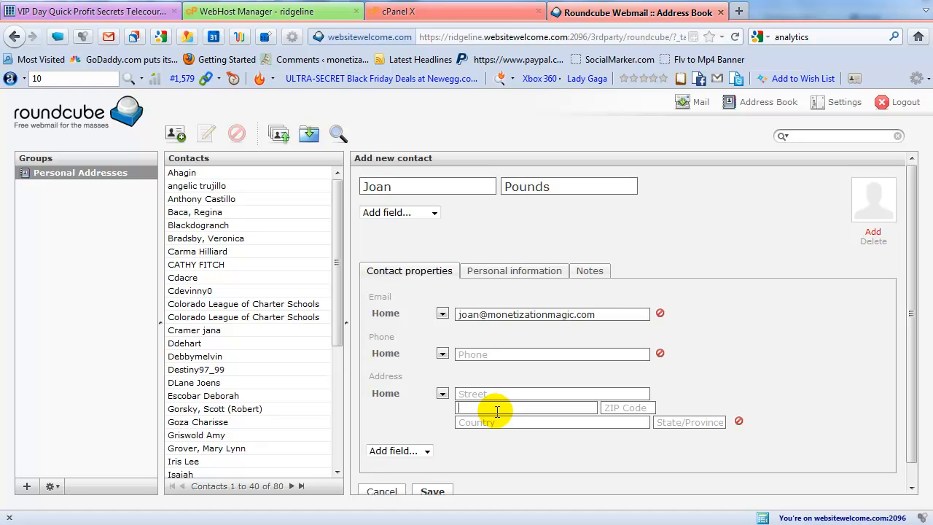
{"action": "type", "text": "Colorado"}
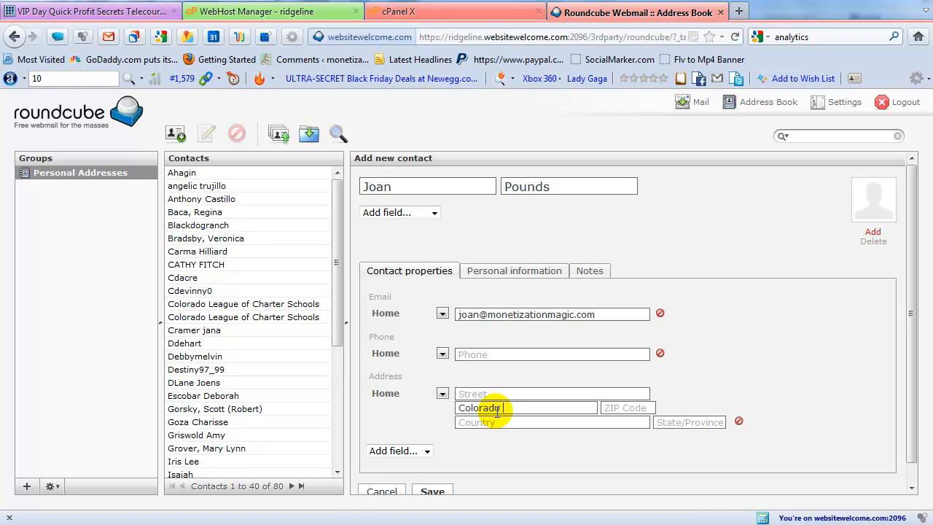
{"action": "type", "text": "Springs"}
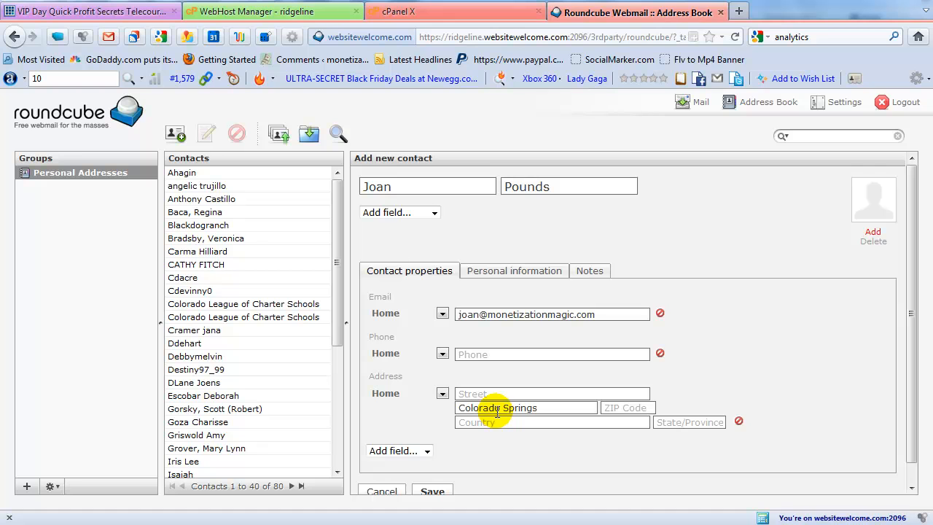
{"action": "type", "text": "80917"}
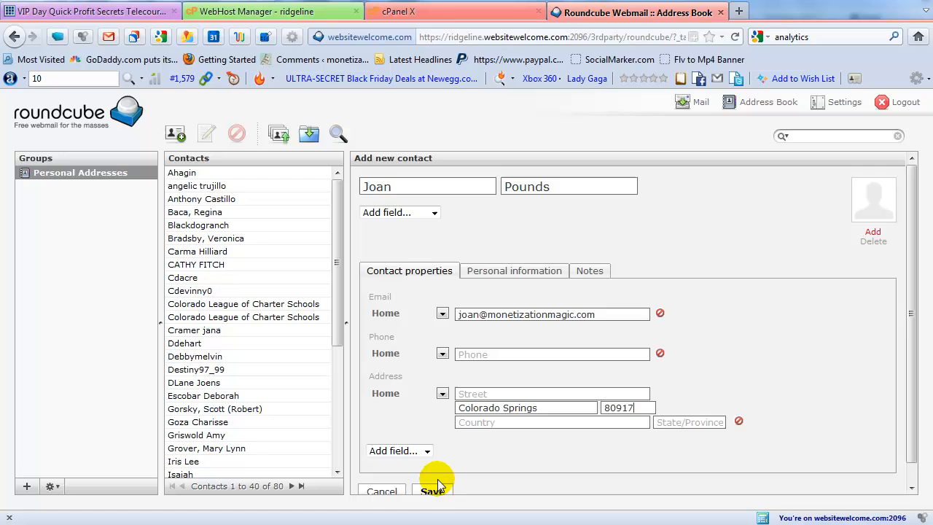
Save the new contact and view its saved details in the address book
{"action": "left_click", "coordinate": [431, 490]}
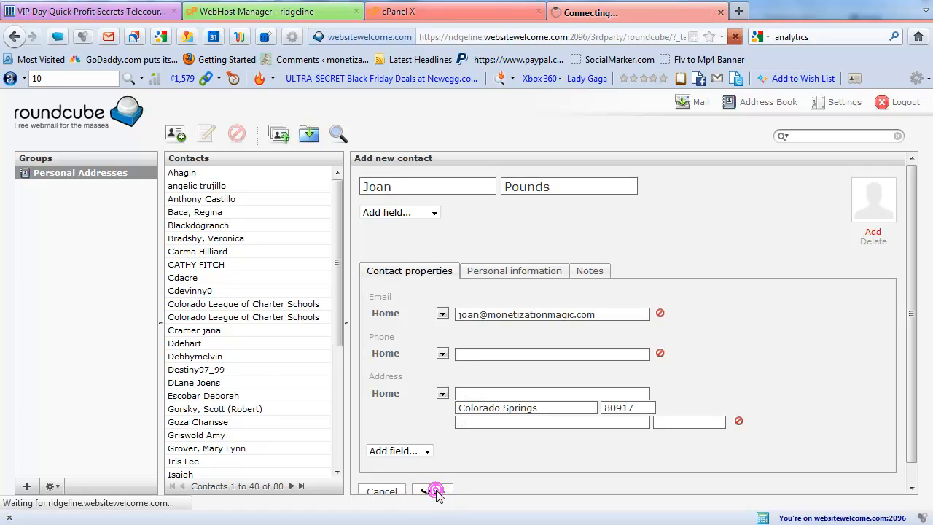
{"action": "left_click", "coordinate": [435, 490]}
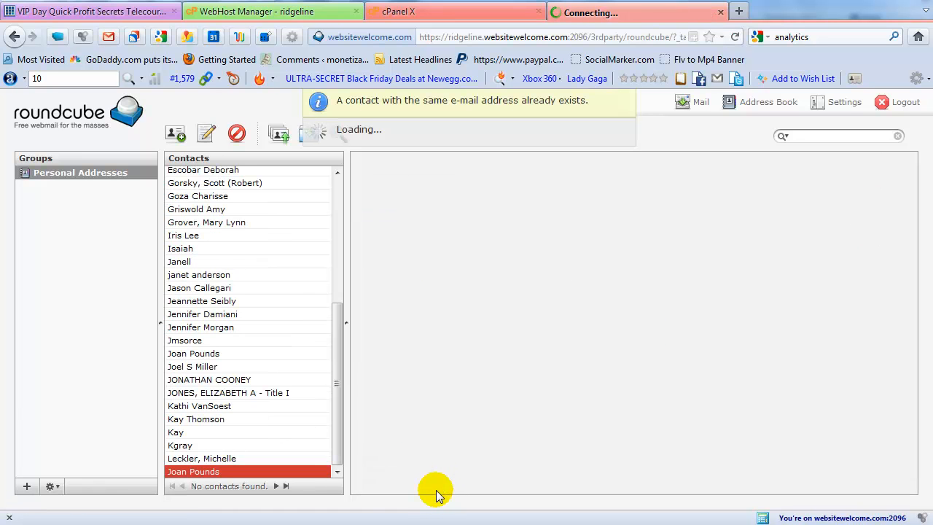
{"action": "left_click", "coordinate": [192, 471]}
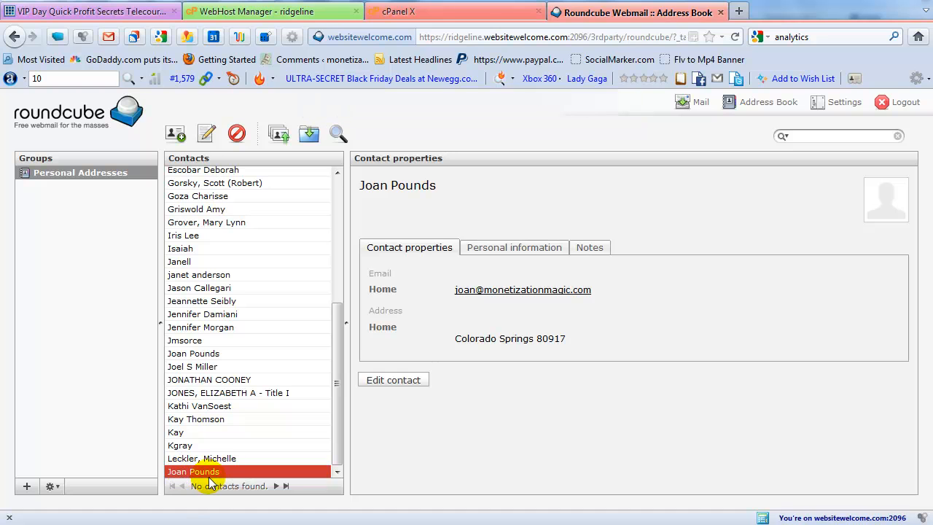
Create a group named Test, add the contact to it and list its members
{"action": "left_click", "coordinate": [27, 487]}
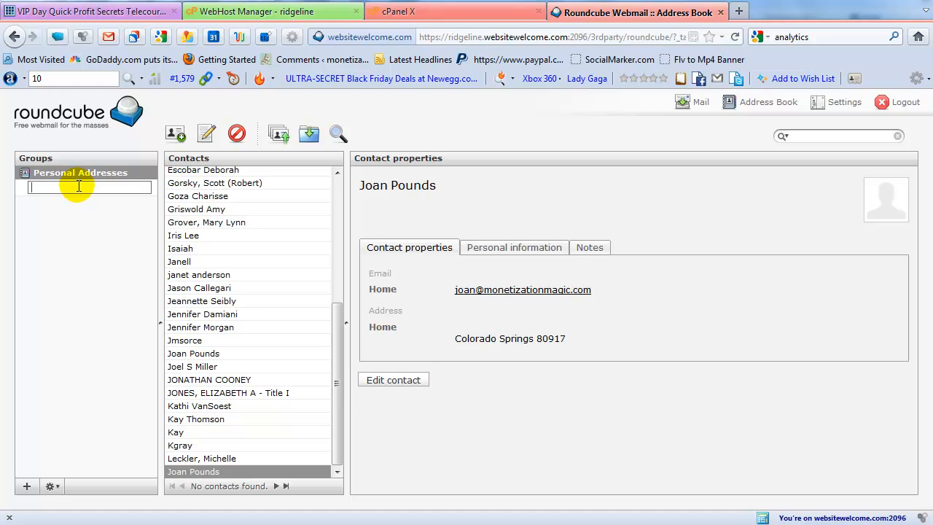
{"action": "type", "text": "Test"}
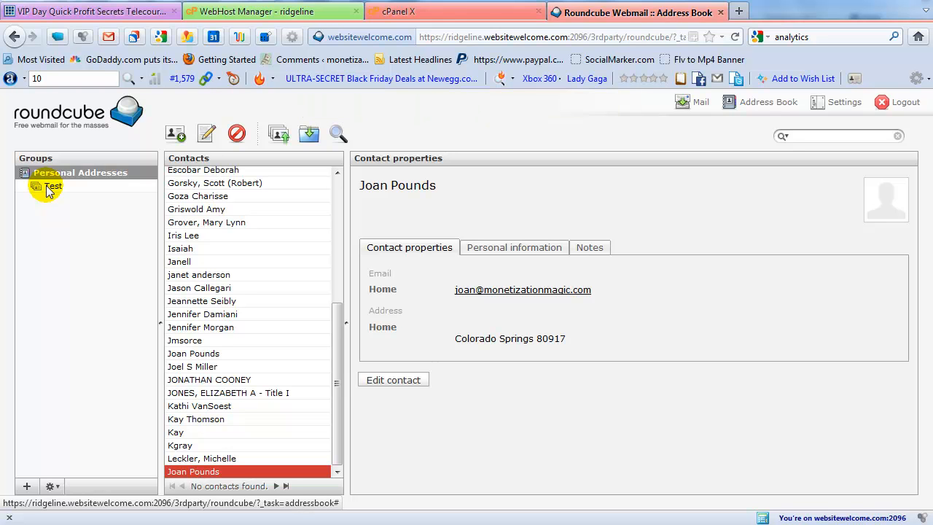
{"action": "left_click", "coordinate": [54, 187]}
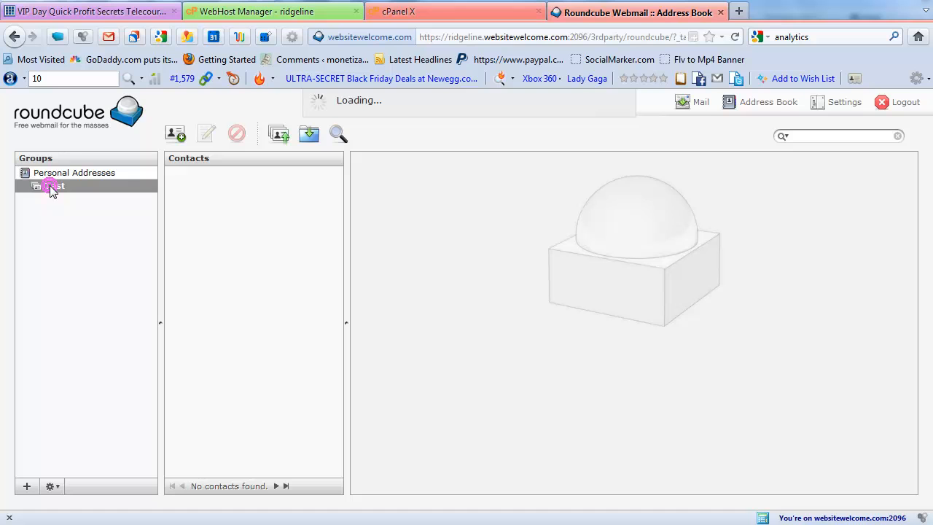
{"action": "left_click", "coordinate": [55, 186]}
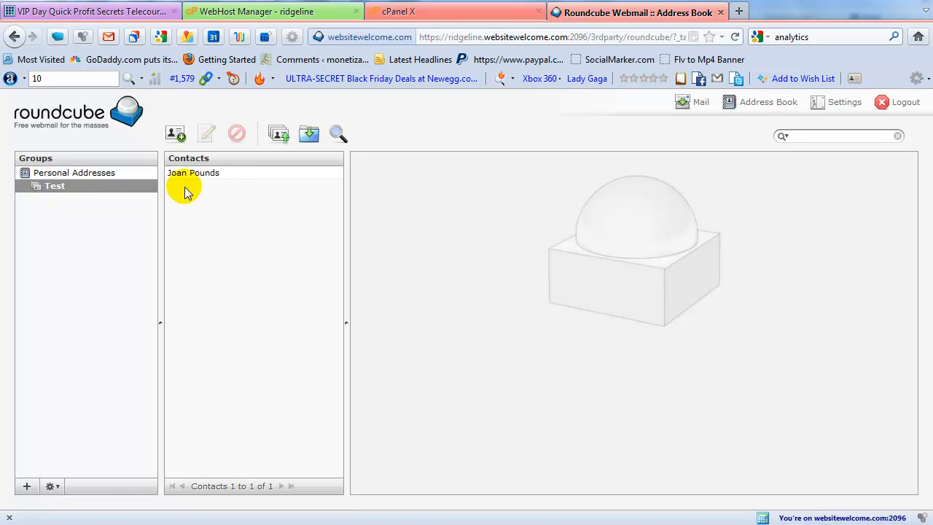
Switch to the PowerPoint deck to show the closing slide
{"action": "left_click", "coordinate": [192, 172]}
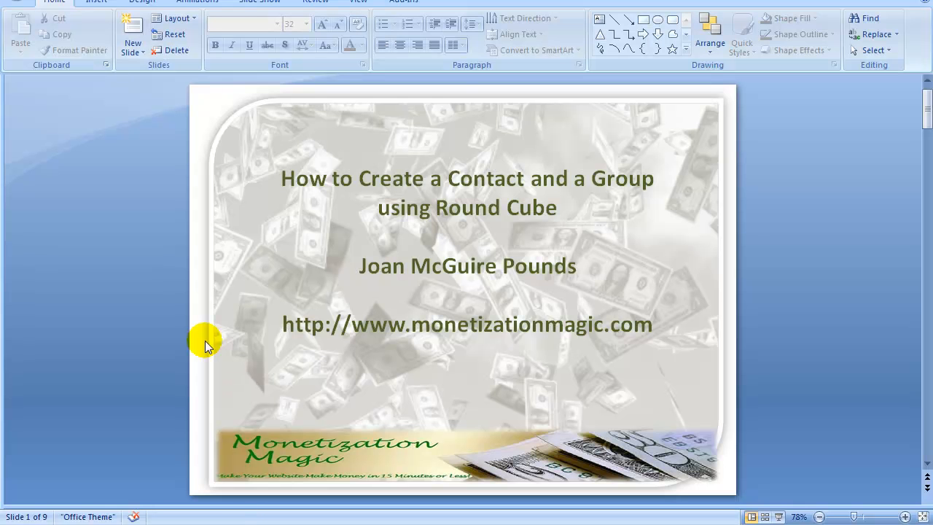
{"action": "mouse_move", "coordinate": [232, 169]}
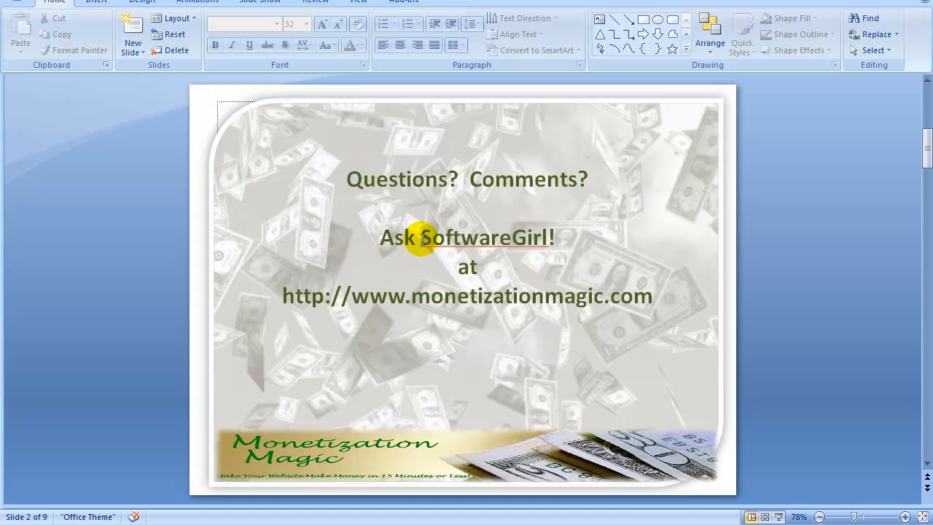
{"action": "mouse_move", "coordinate": [610, 247]}
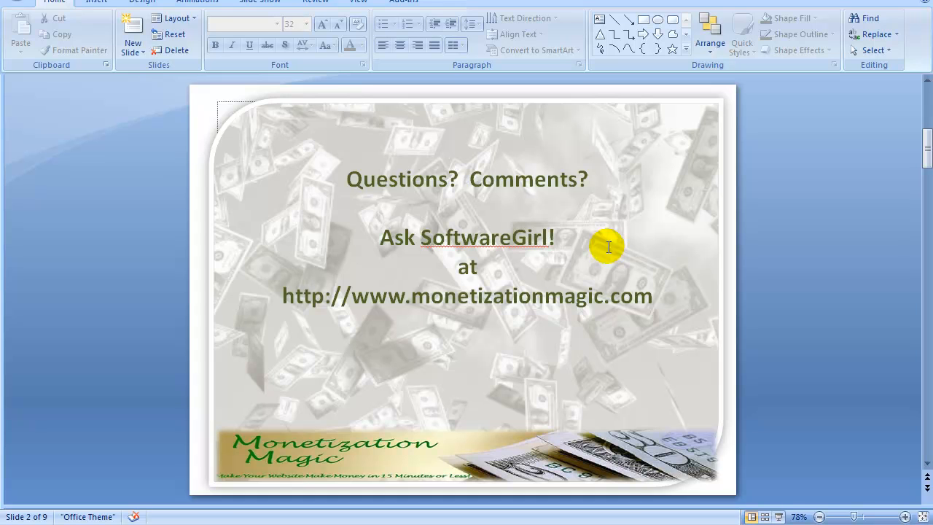